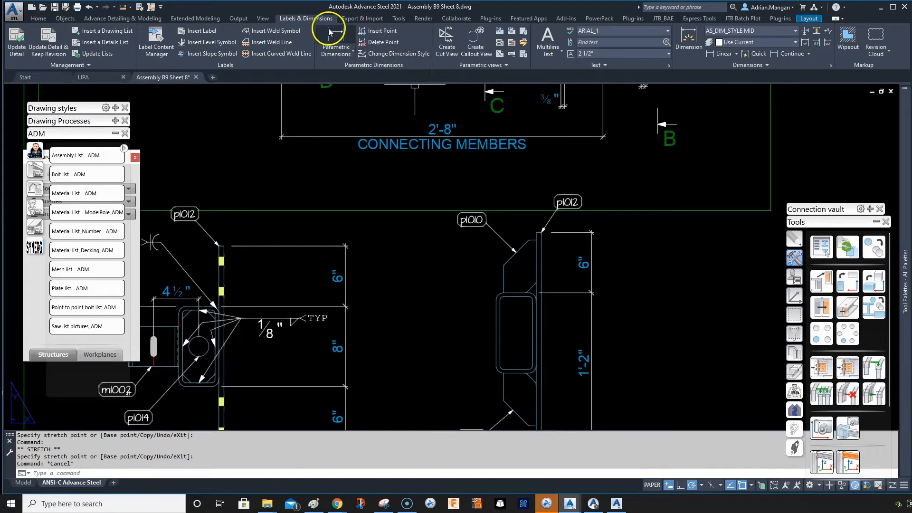
{"action": "mouse_move", "coordinate": [274, 30]}
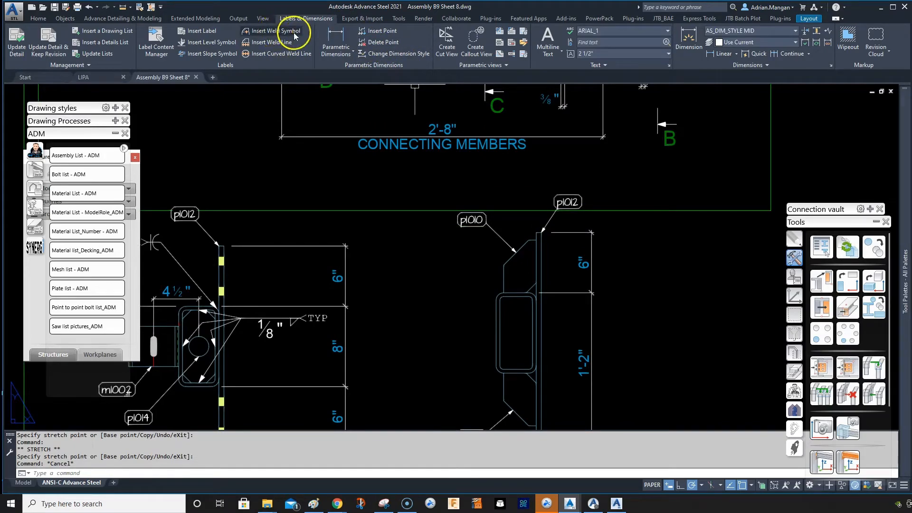
{"action": "mouse_move", "coordinate": [349, 36]}
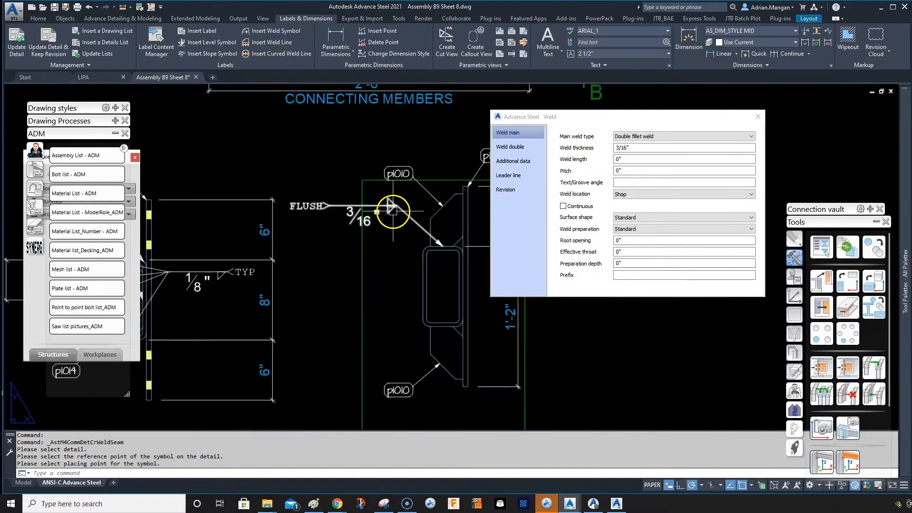
Replace the weld note FLUSH with TYP under Additional data and close the dialog.
{"action": "left_click", "coordinate": [513, 161]}
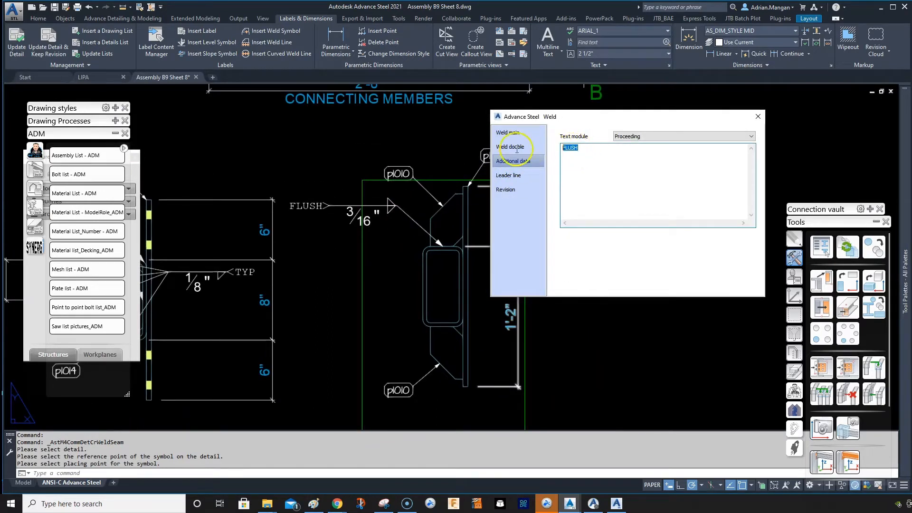
{"action": "type", "text": "TYP"}
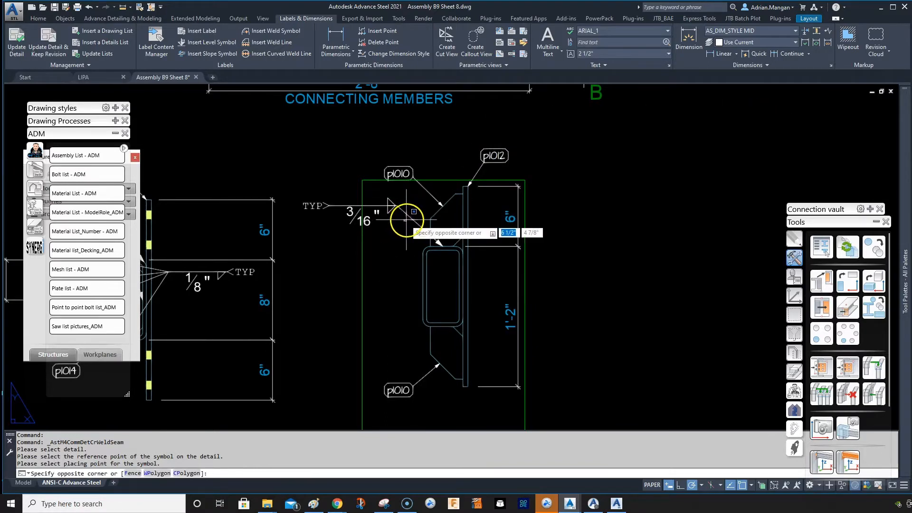
{"action": "left_click", "coordinate": [398, 209]}
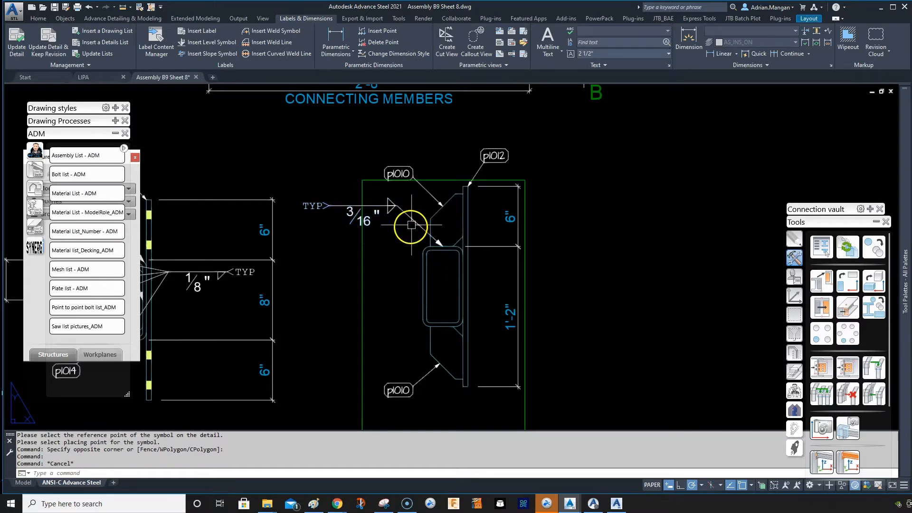
Add leader lines from the TYP weld symbol to the plate edge and plate corner.
{"action": "right_click", "coordinate": [410, 226]}
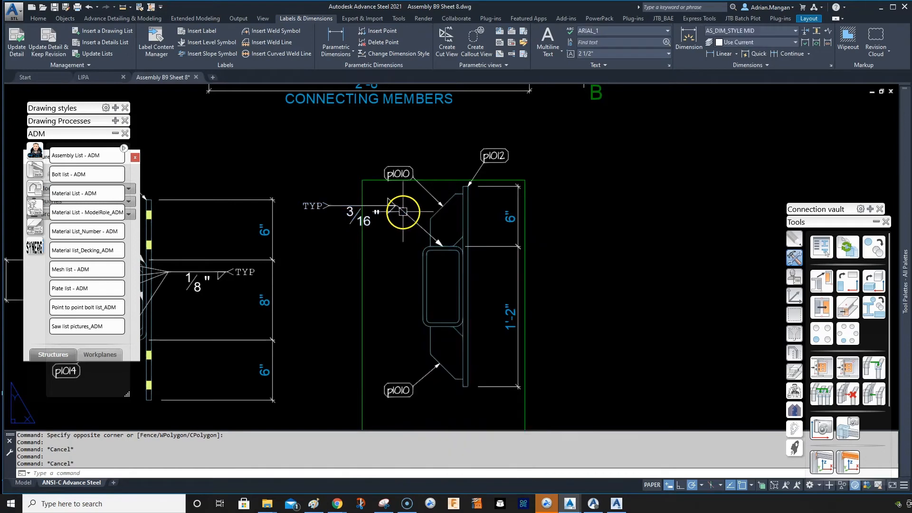
{"action": "right_click", "coordinate": [401, 227]}
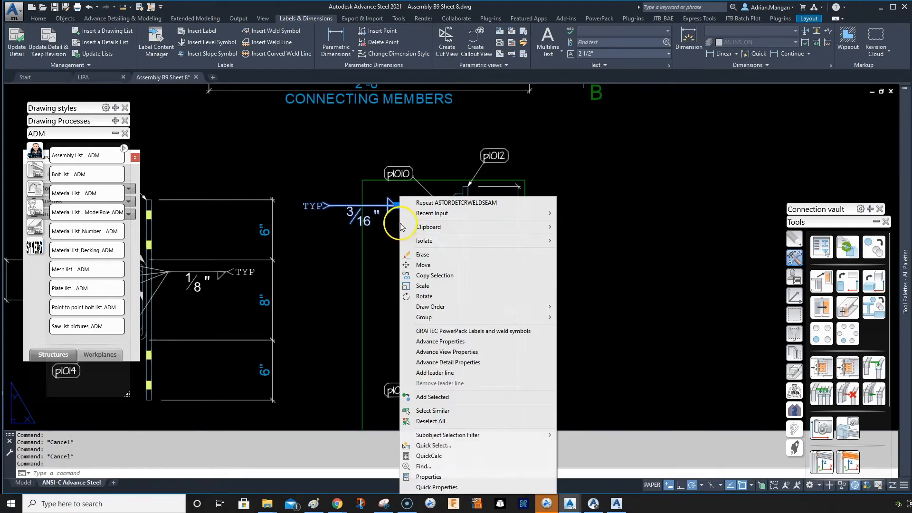
{"action": "left_click", "coordinate": [440, 372]}
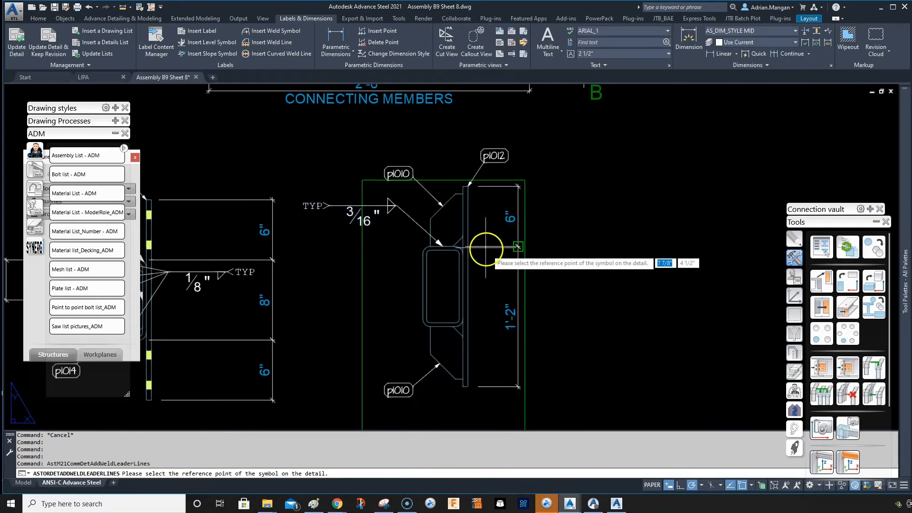
{"action": "mouse_move", "coordinate": [462, 195]}
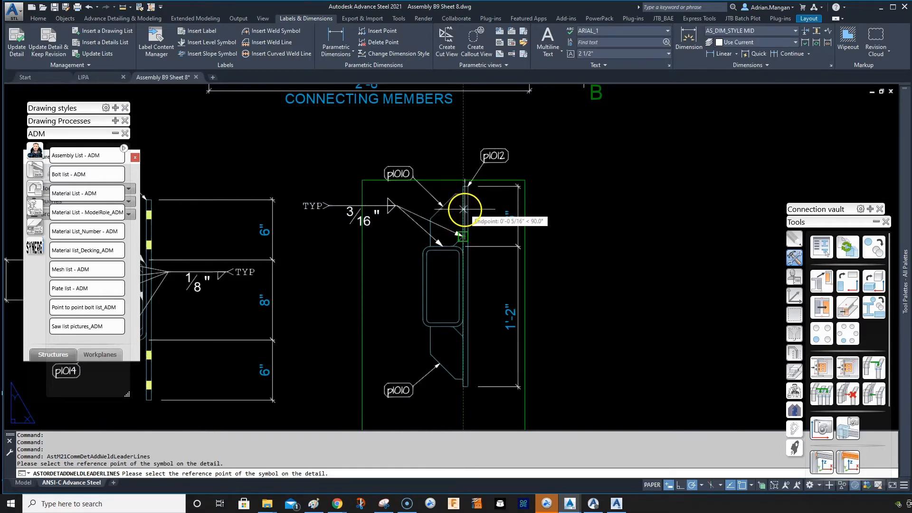
{"action": "right_click", "coordinate": [447, 227]}
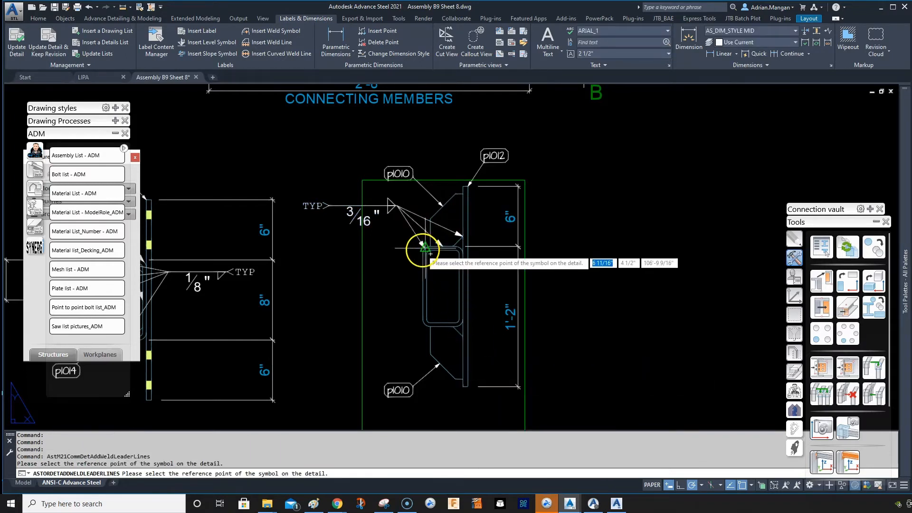
{"action": "left_click", "coordinate": [397, 251]}
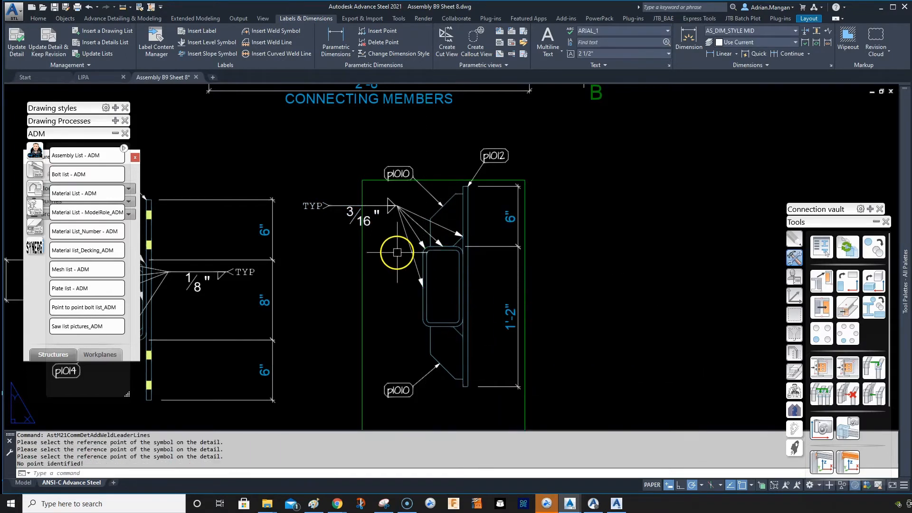
Start a leader option on the weld symbol to bend it around the tube corner.
{"action": "right_click", "coordinate": [407, 254]}
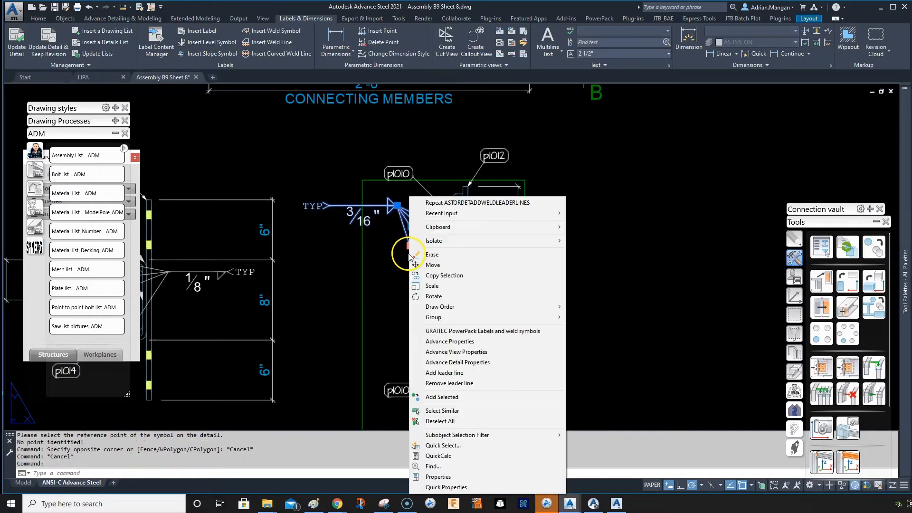
{"action": "left_click", "coordinate": [449, 383]}
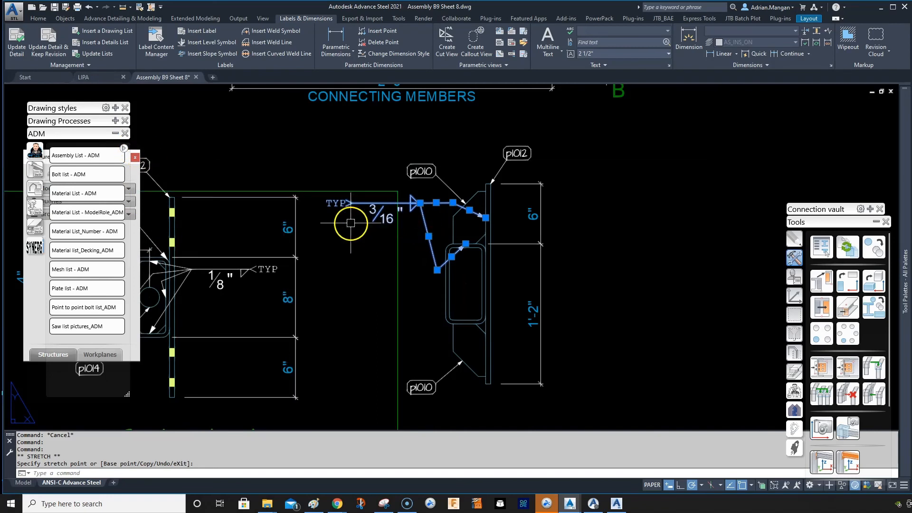
{"action": "mouse_move", "coordinate": [164, 400]}
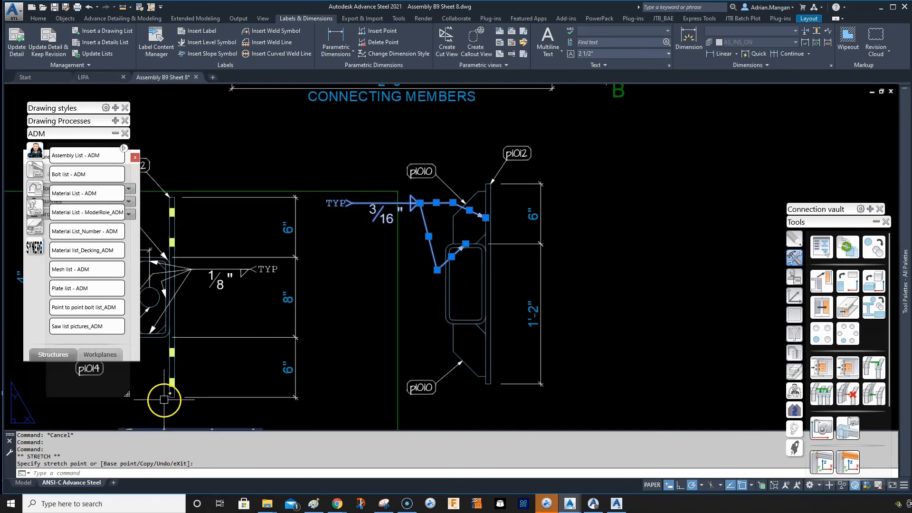